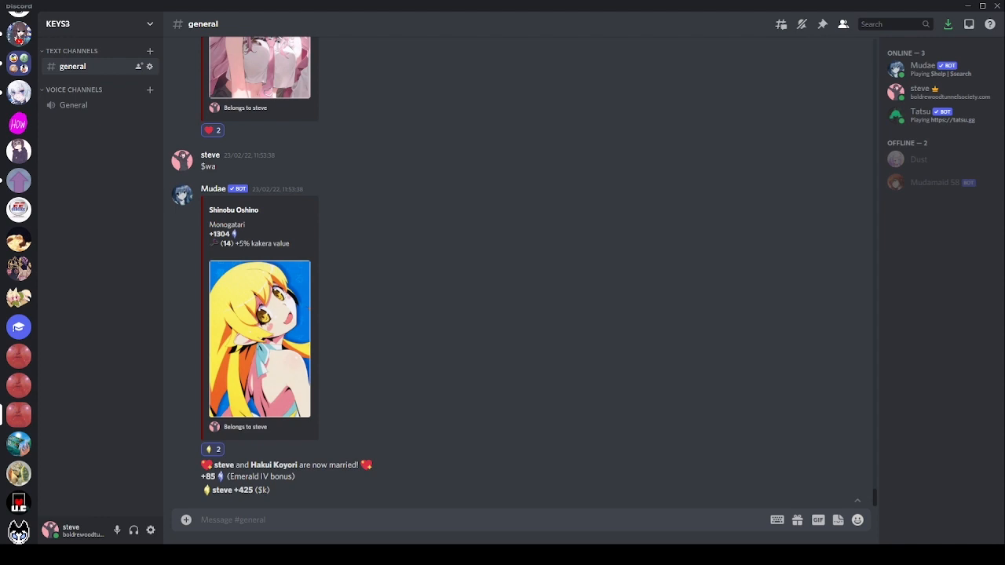
View a member's profile card, then post '$im menher' to look up Menhera-chan
click(919, 92)
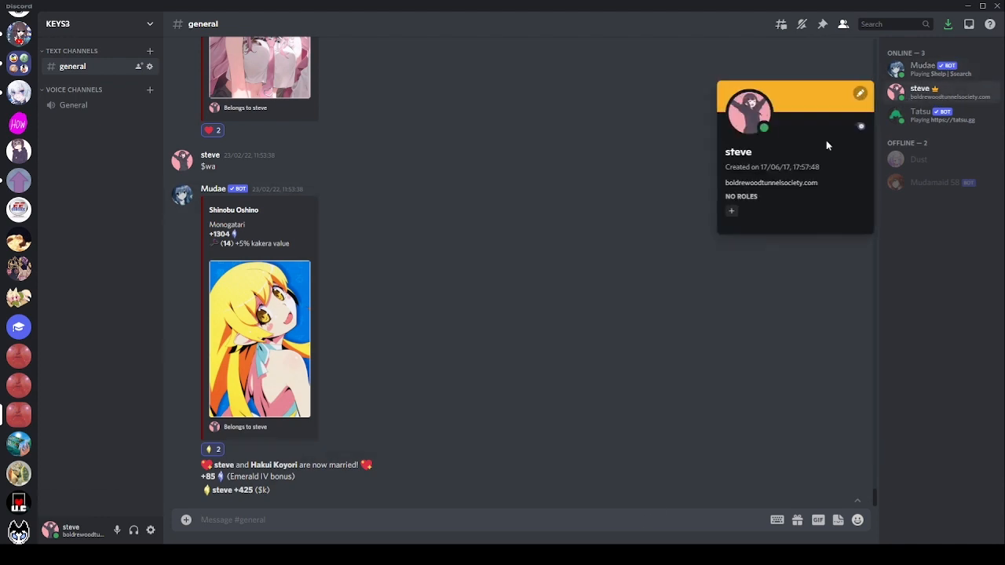
click(649, 521)
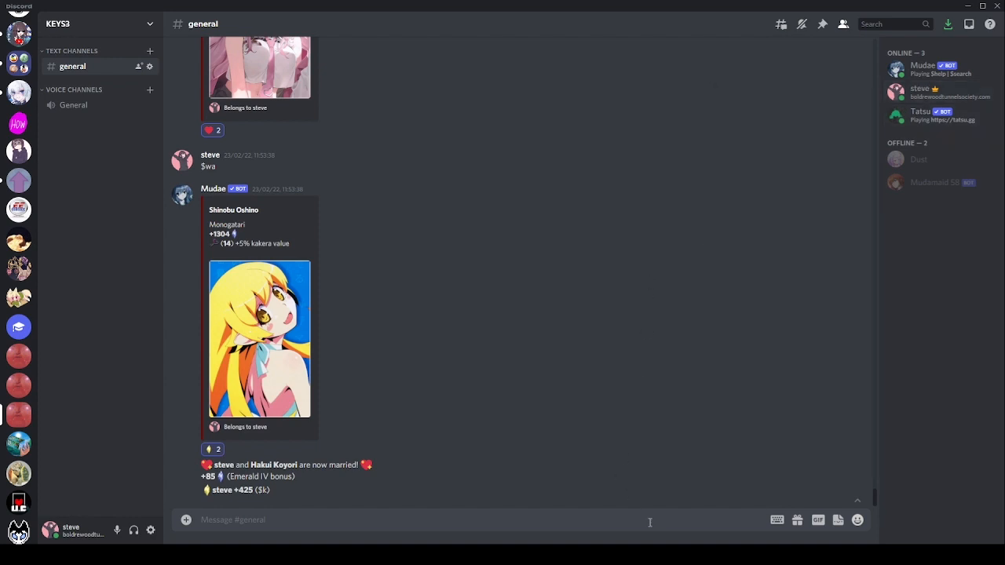
text($im menher)
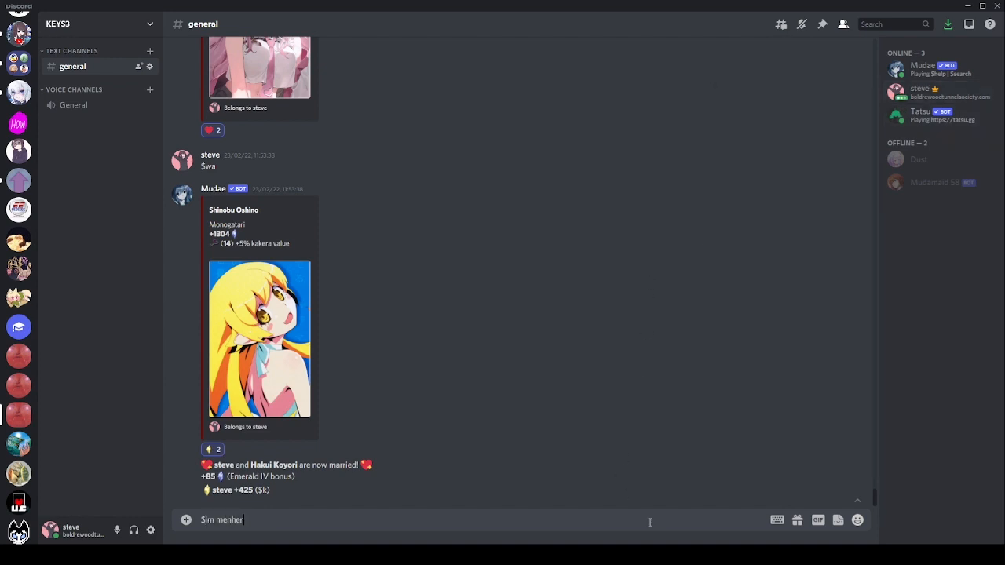
key(Enter)
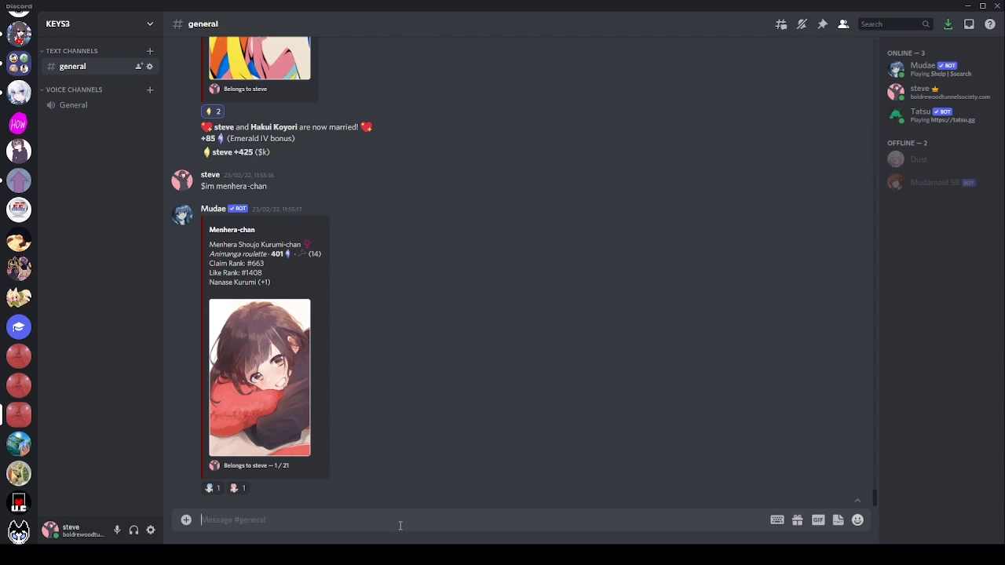
mouse_move(386, 141)
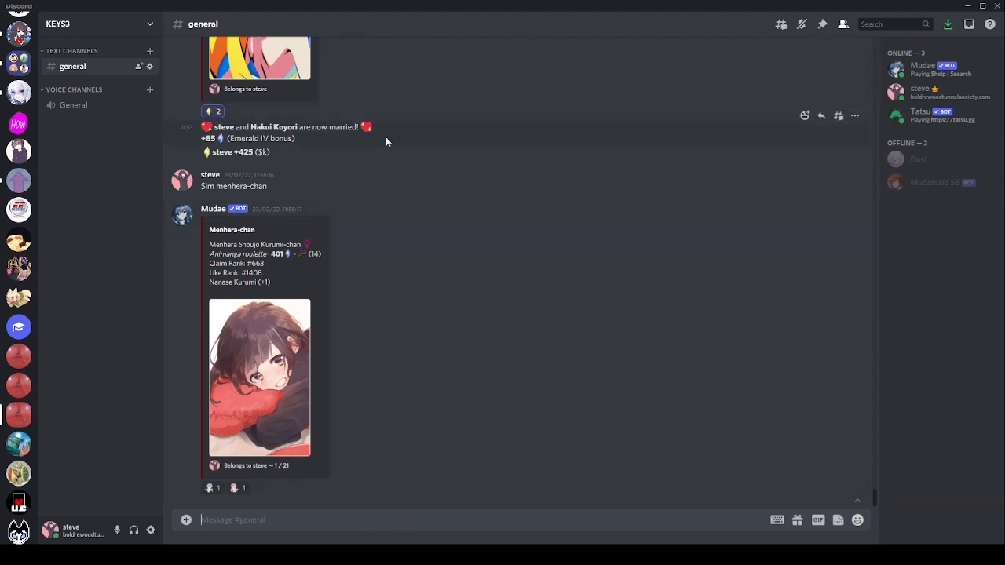
mouse_move(485, 169)
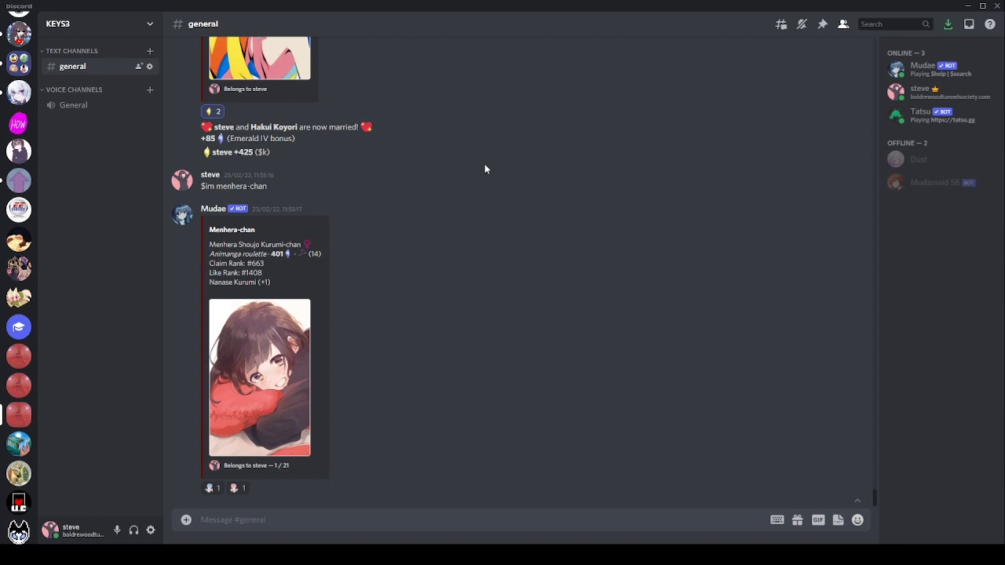
mouse_move(489, 444)
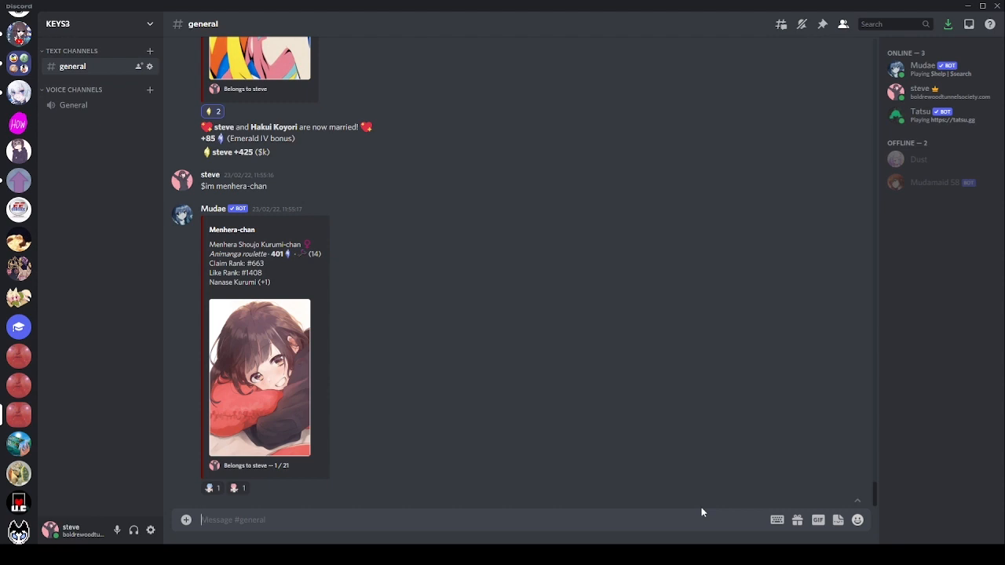
mouse_move(374, 489)
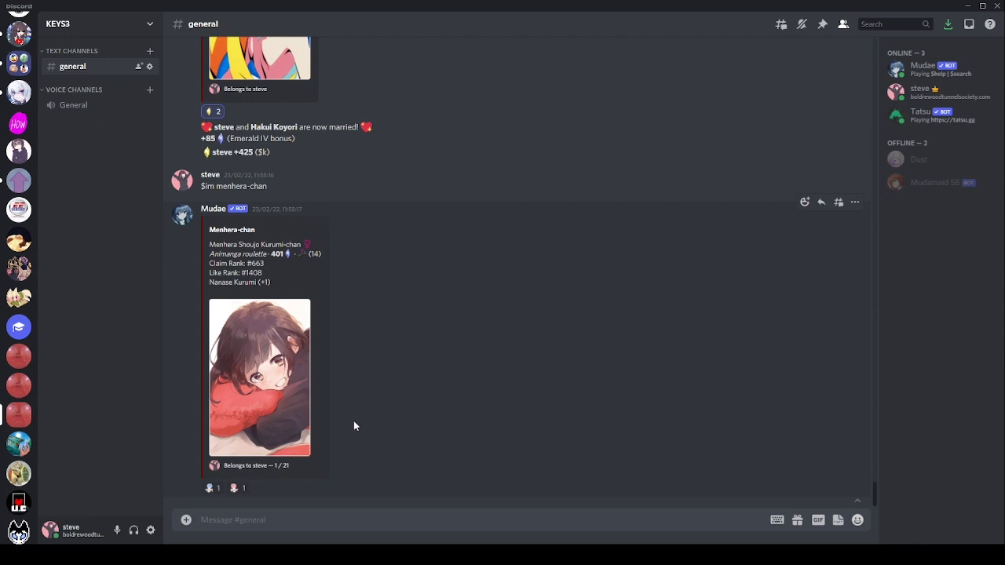
mouse_move(348, 424)
text($tsk)
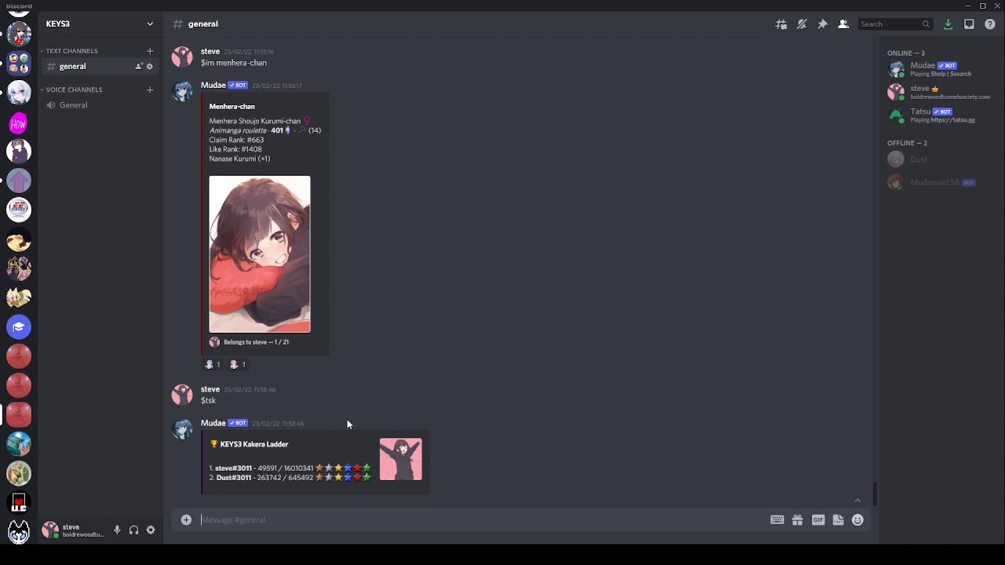
mouse_move(304, 96)
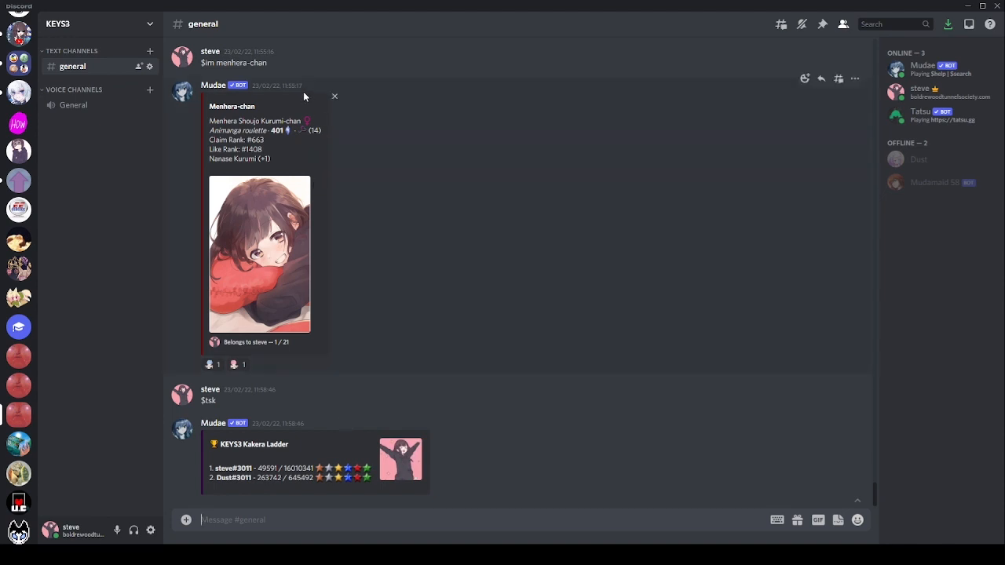
mouse_move(278, 141)
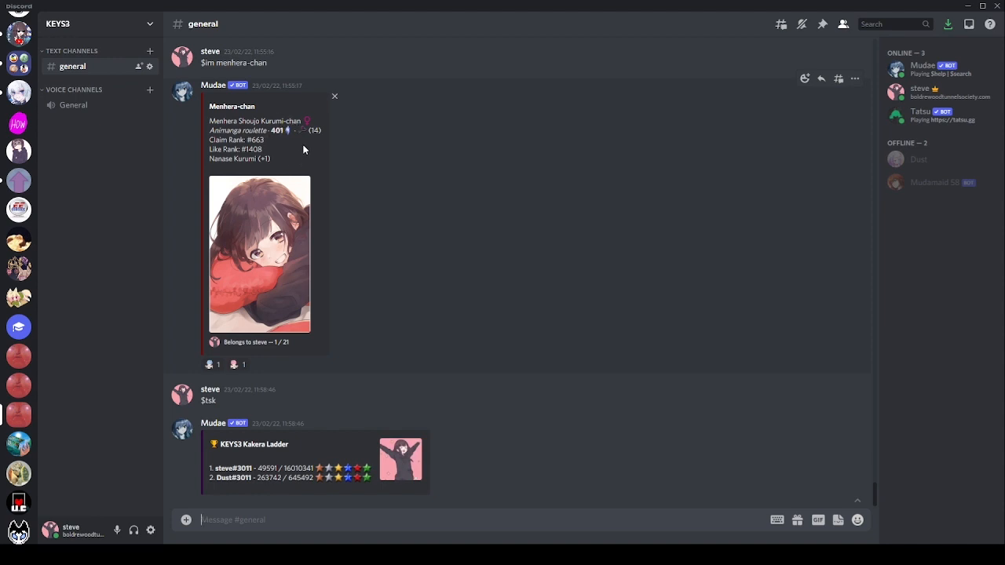
mouse_move(291, 143)
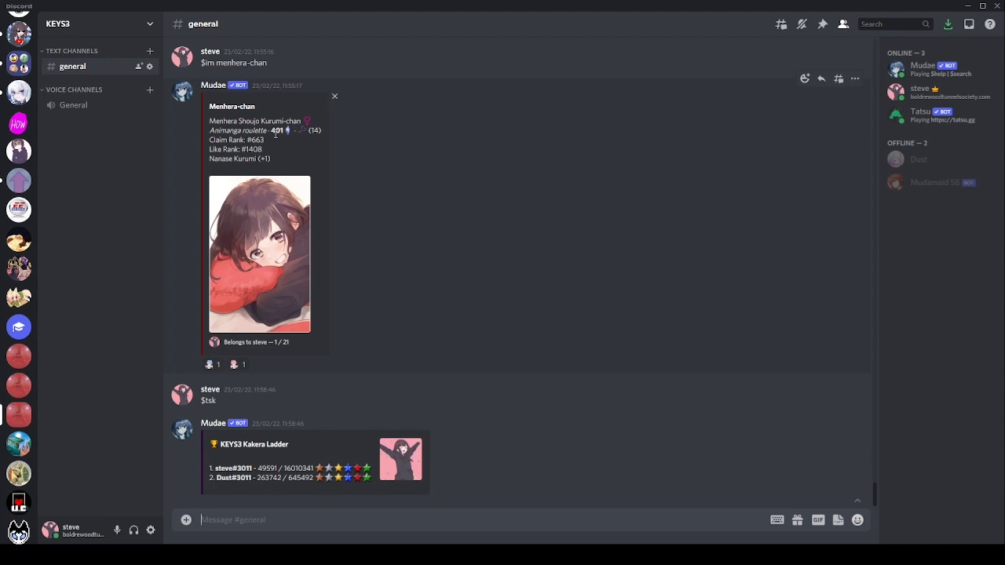
mouse_move(309, 460)
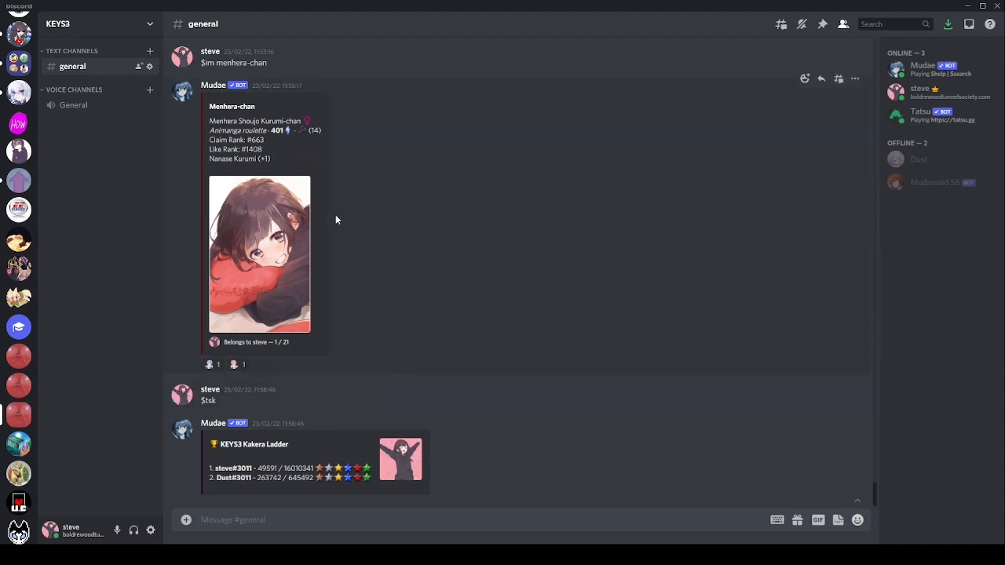
mouse_move(366, 233)
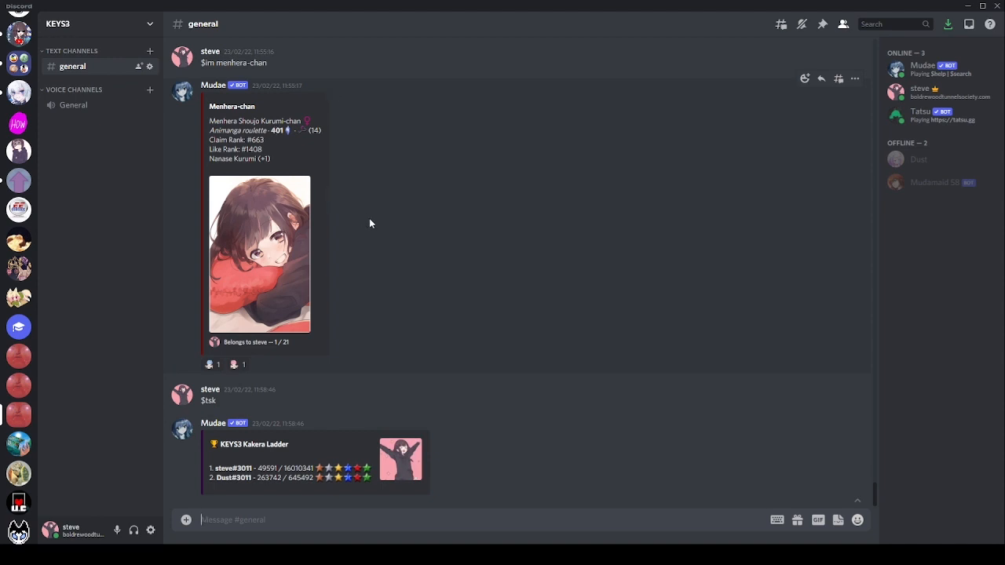
mouse_move(382, 226)
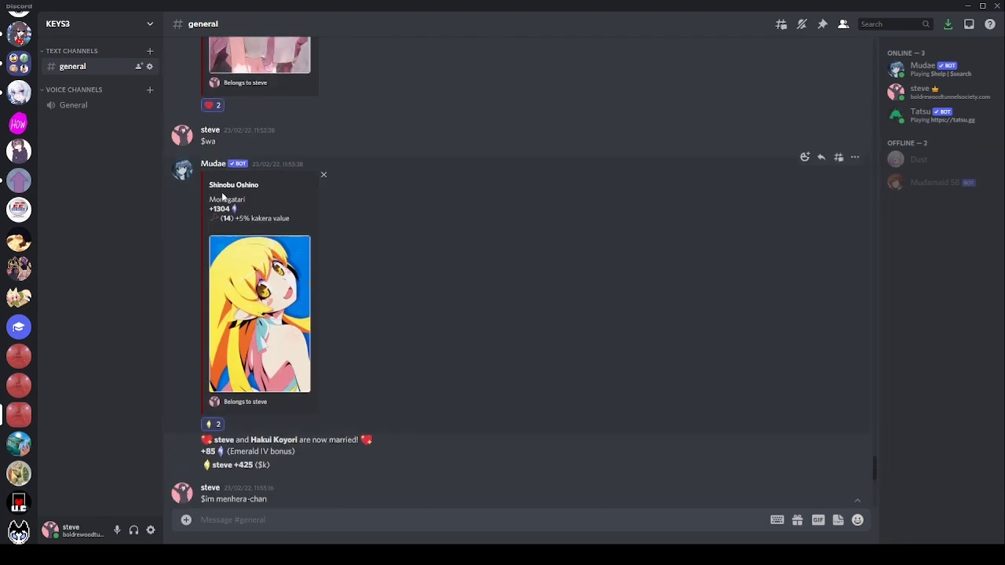
scroll(down, 3)
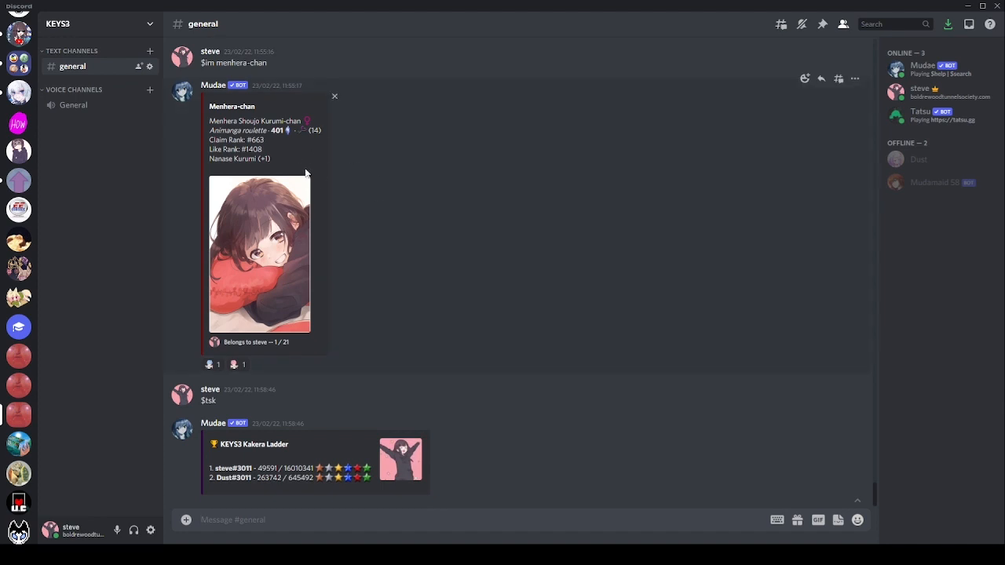
mouse_move(320, 176)
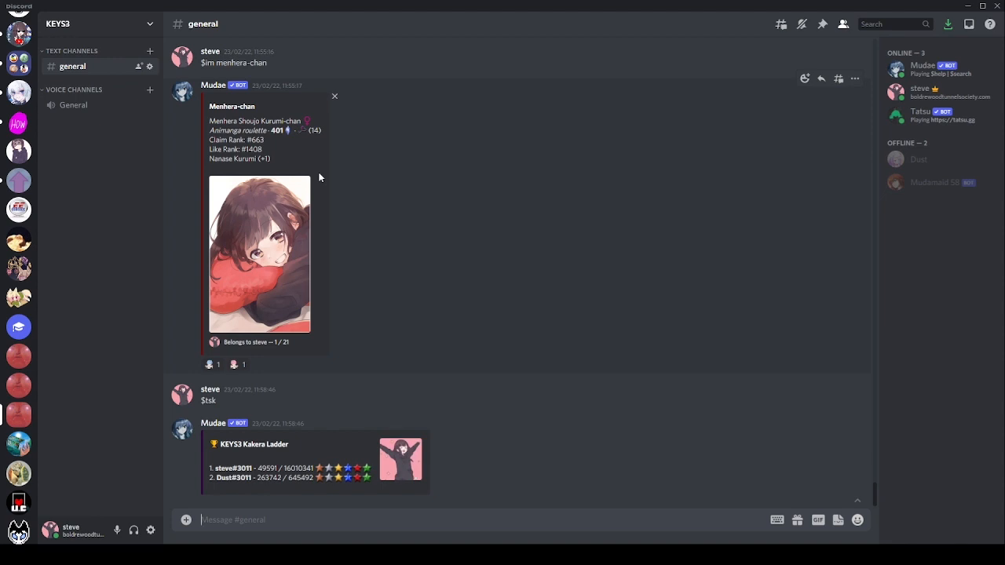
mouse_move(248, 119)
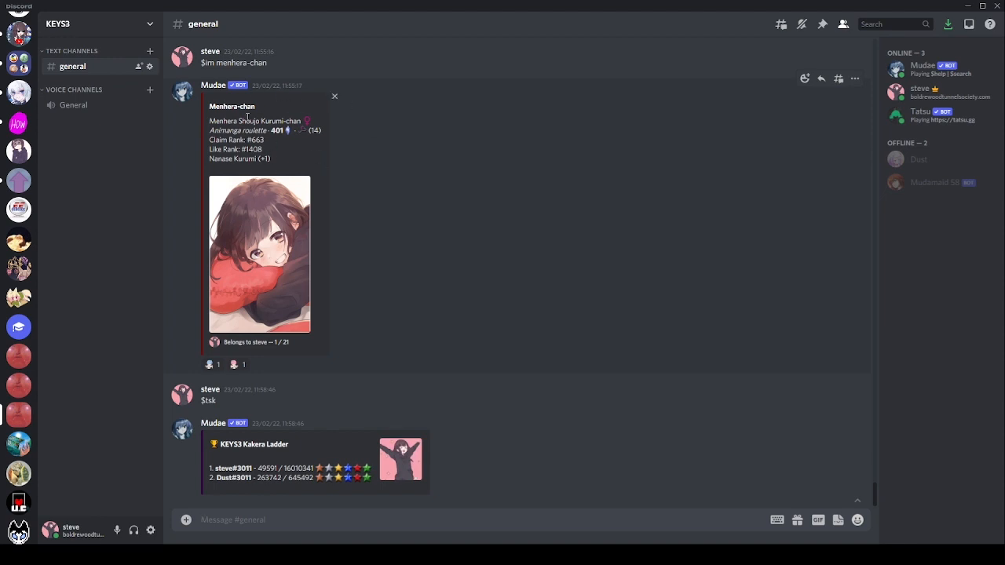
mouse_move(314, 230)
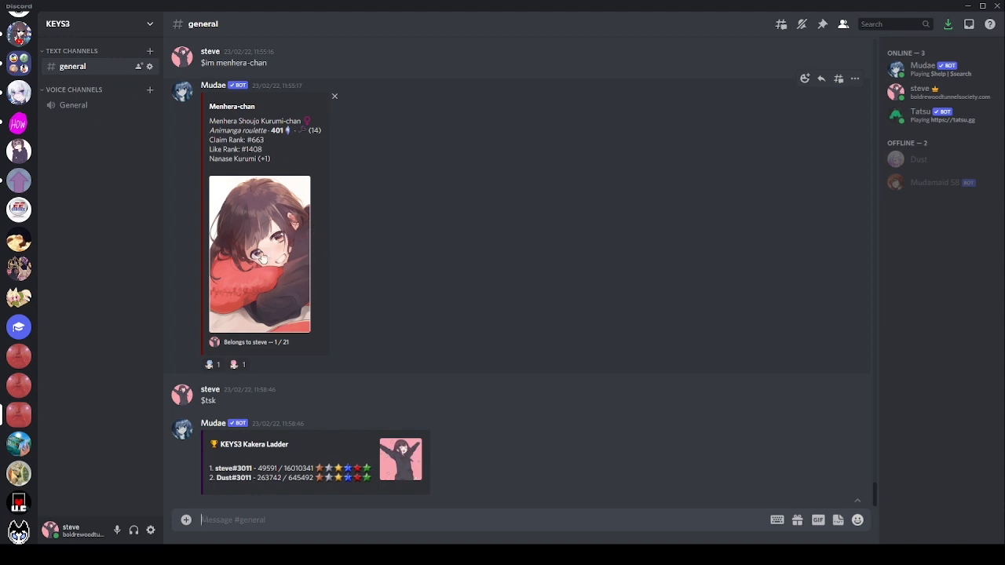
mouse_move(262, 257)
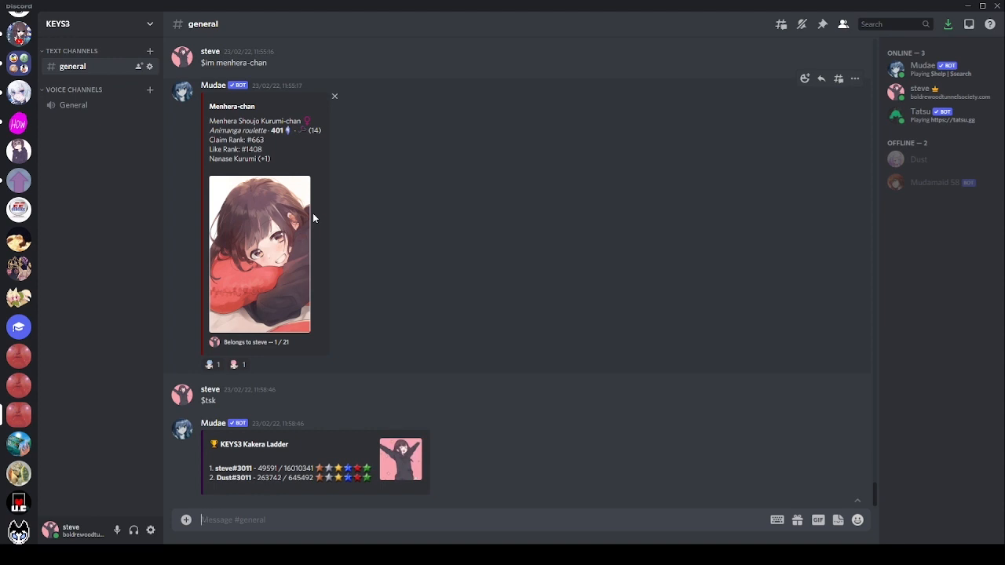
mouse_move(240, 106)
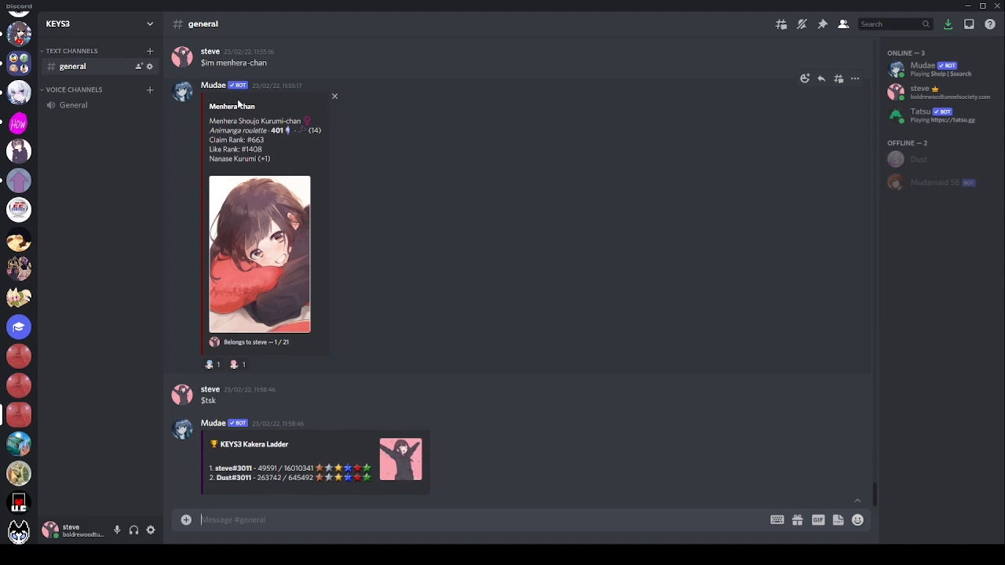
mouse_move(312, 212)
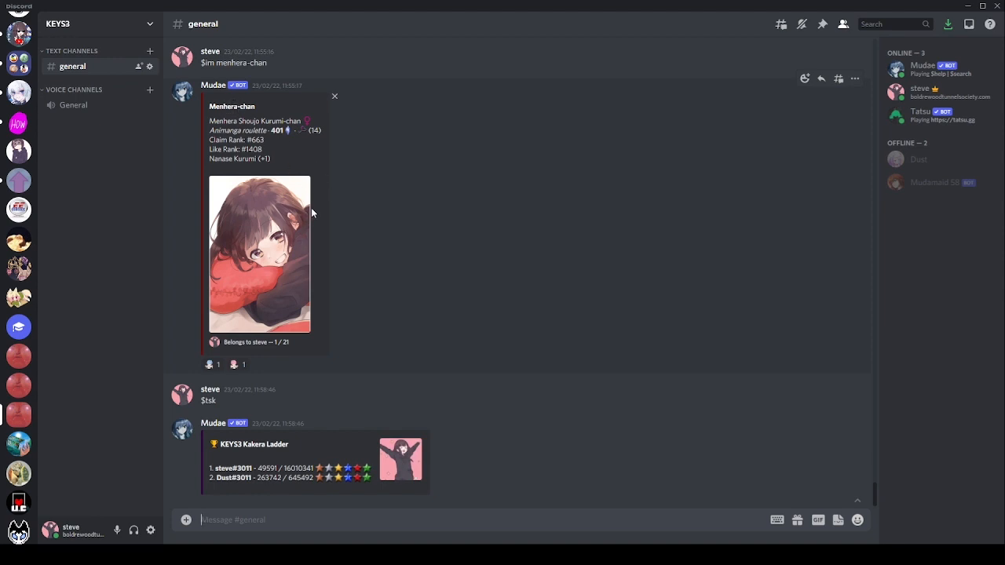